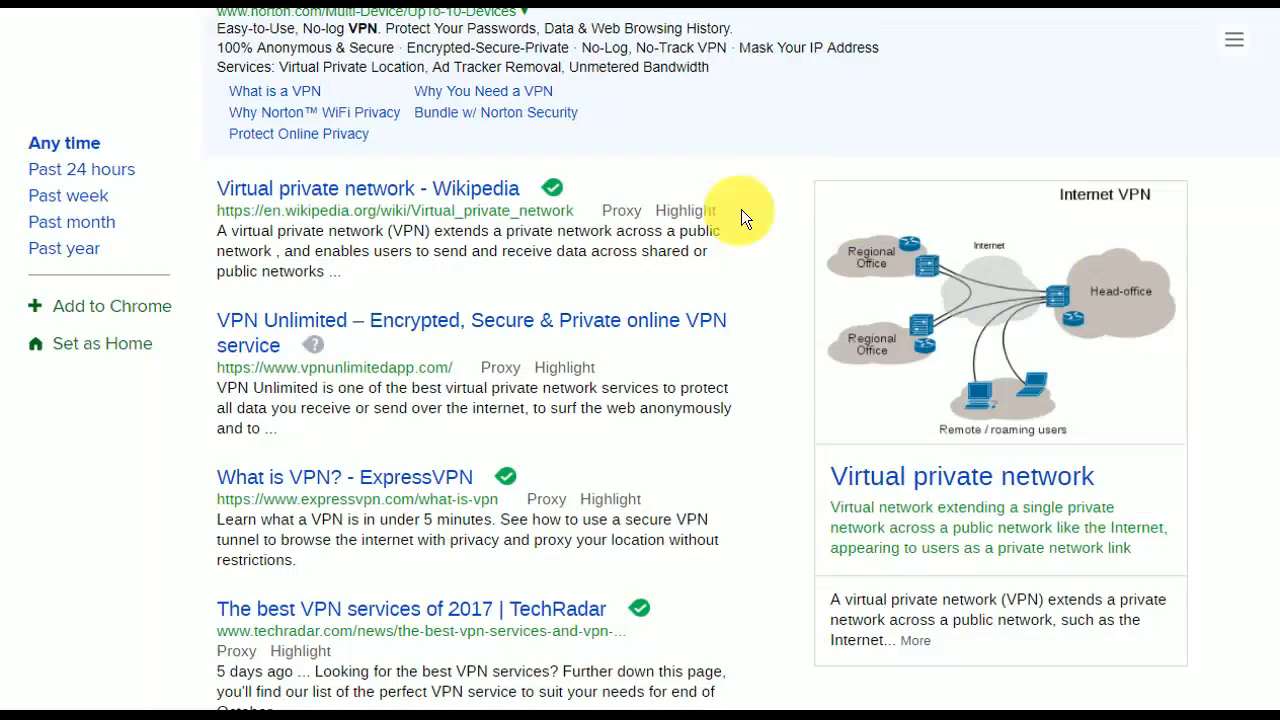
mouse_move(605, 200)
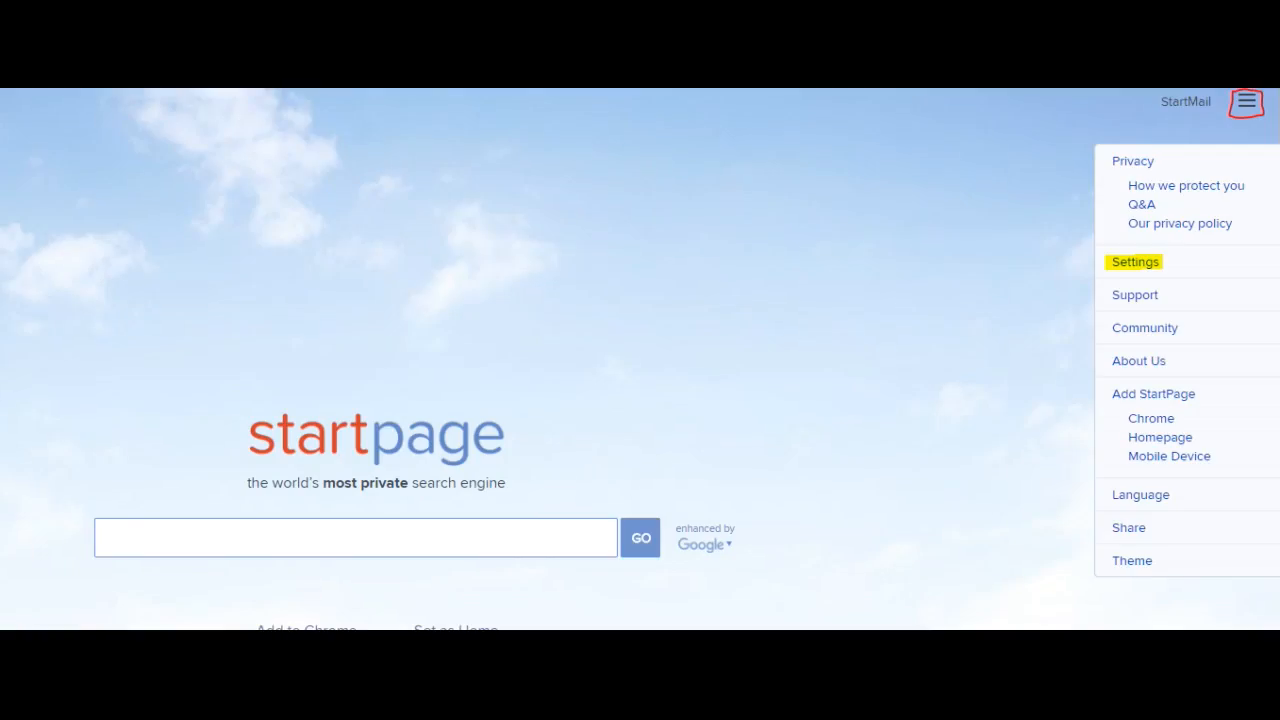
Review Startpage's English search and interface language settings, then return to the homepage.
left_click(1134, 261)
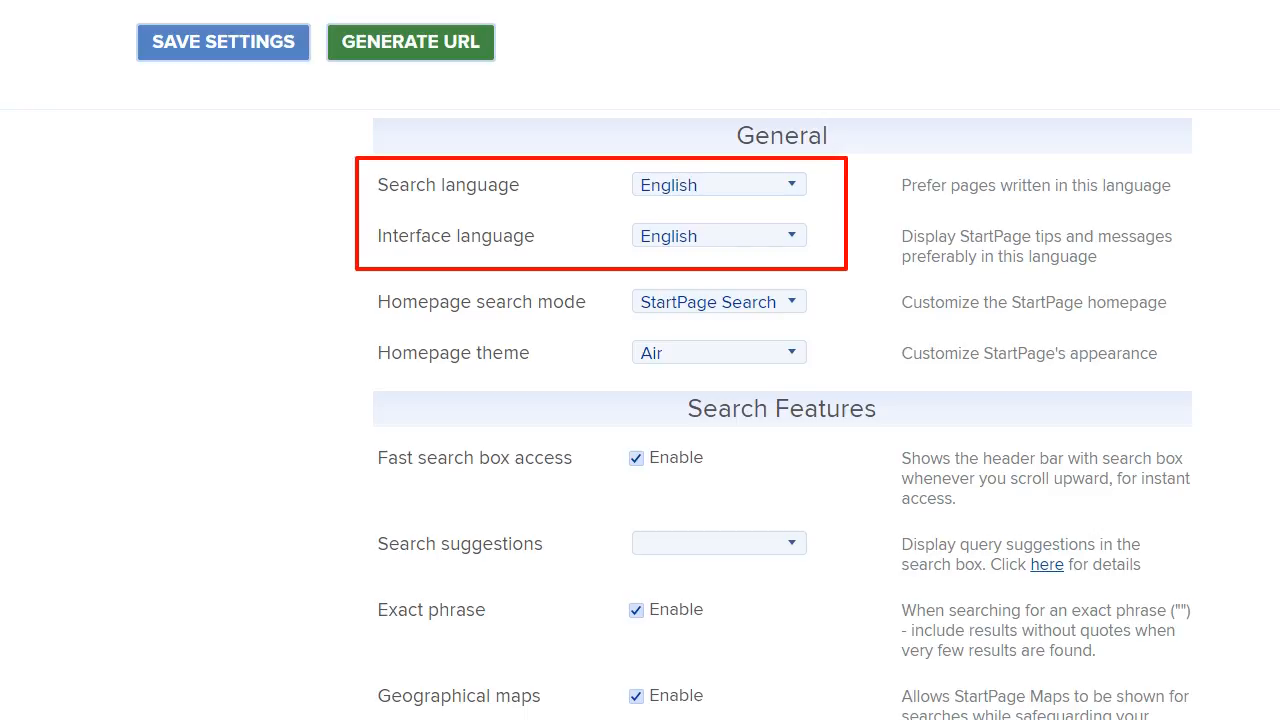
left_click(223, 42)
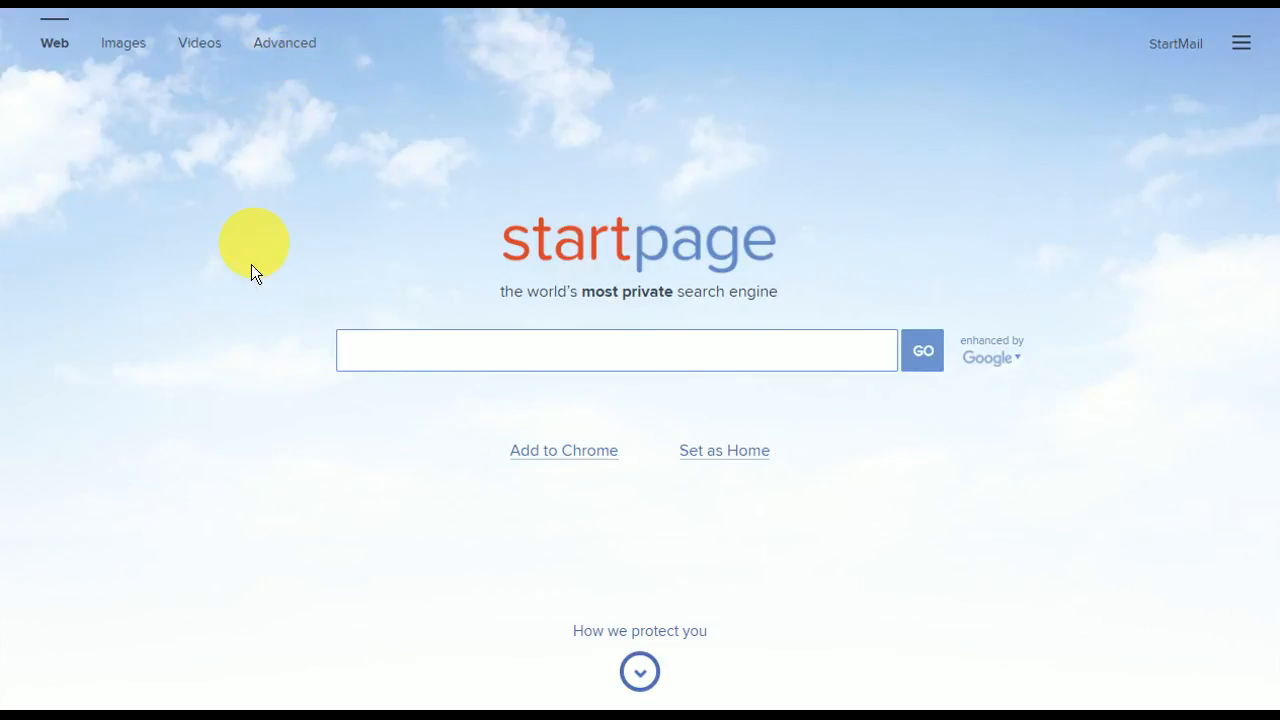
View Startpage's advanced search form with word, domain and parameter filters.
left_click(284, 42)
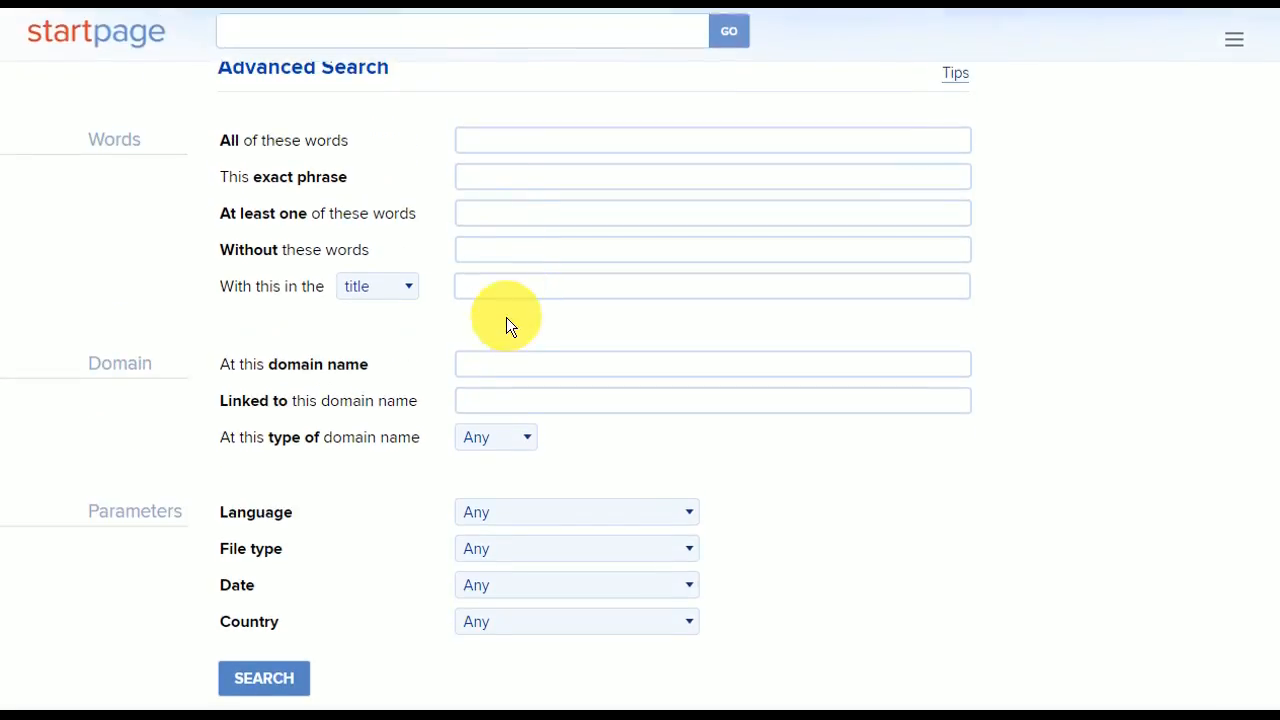
type("re")
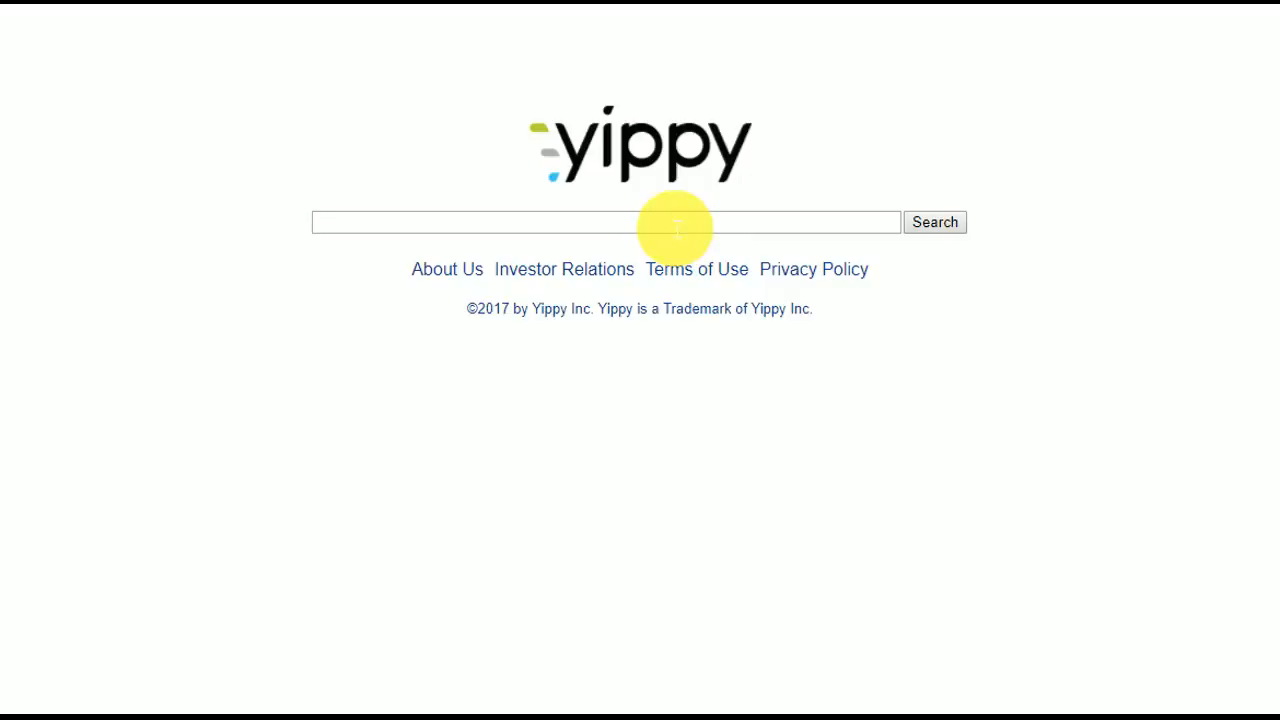
Enter 'fiction' into Yippy's search box.
type("fiction")
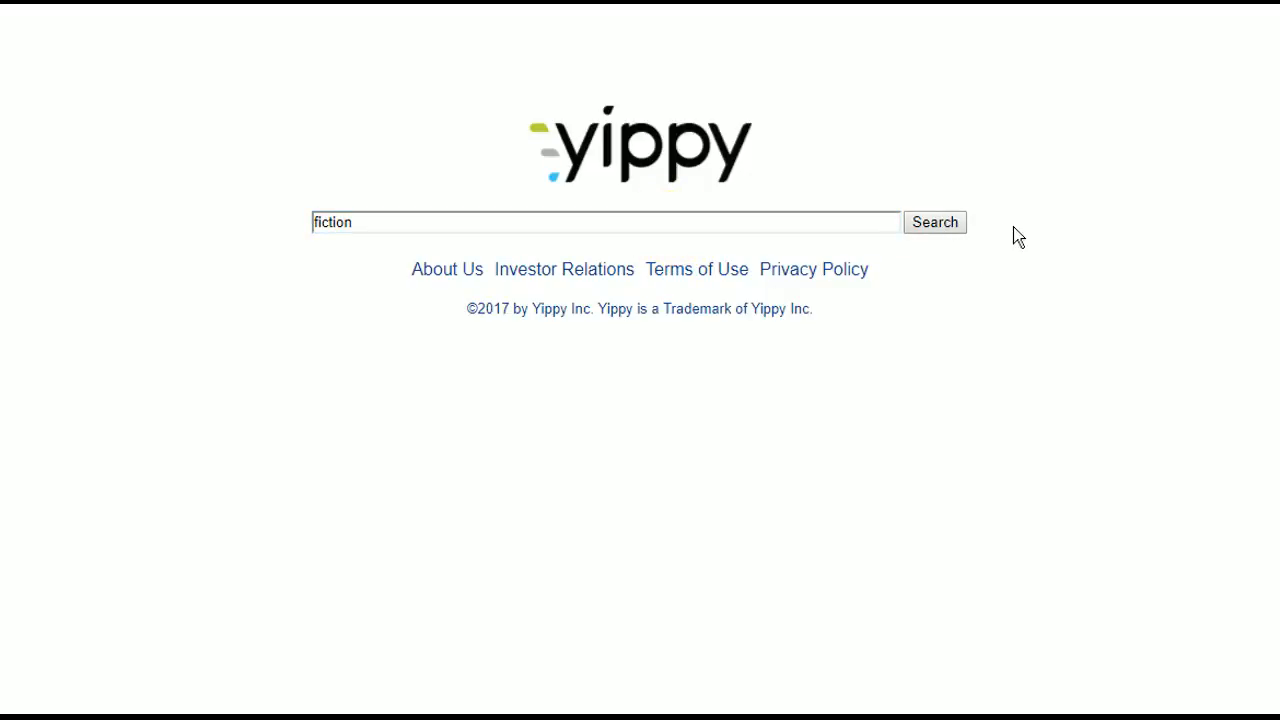
Search Yippy for 'fiction' and filter results to the Science Fiction cluster.
left_click(933, 222)
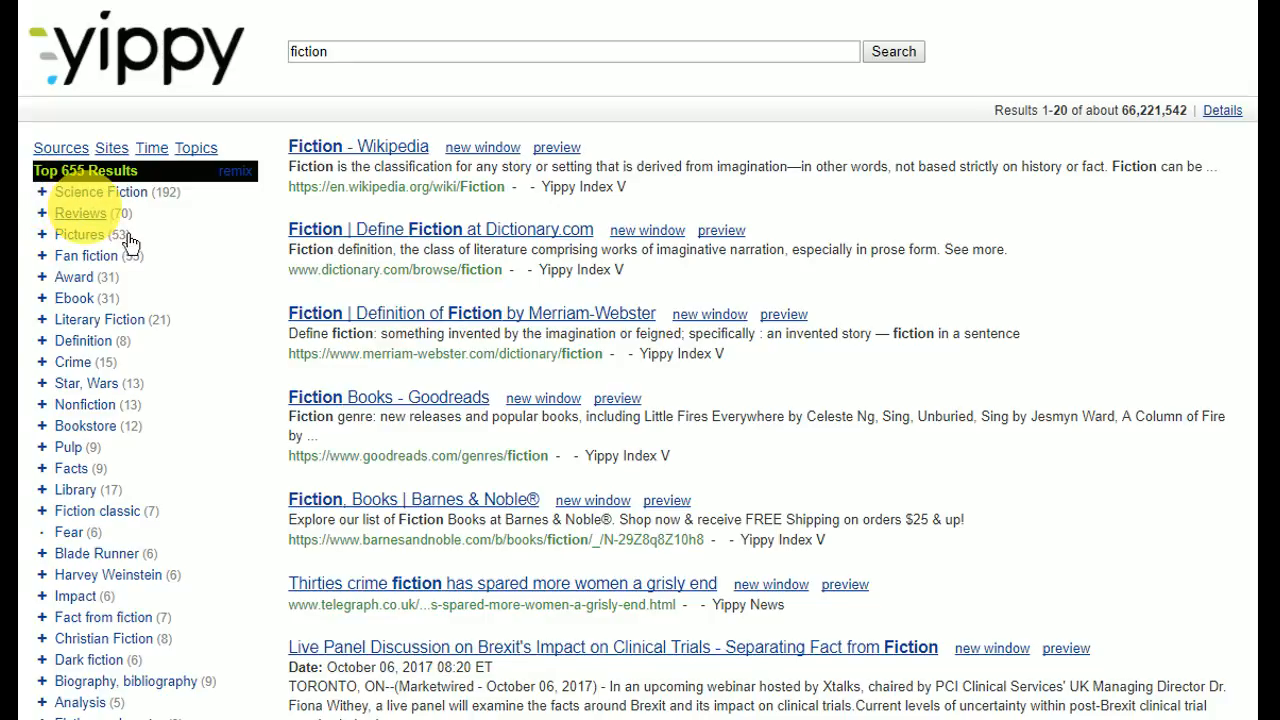
left_click(100, 192)
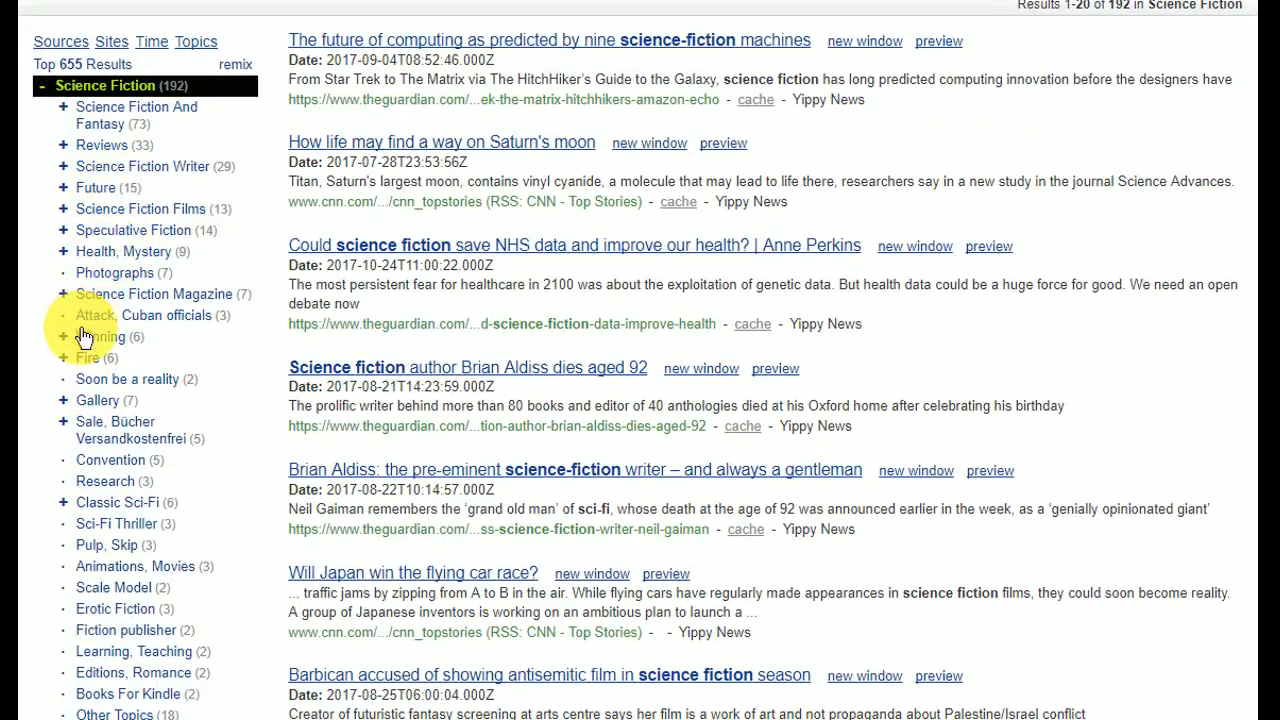